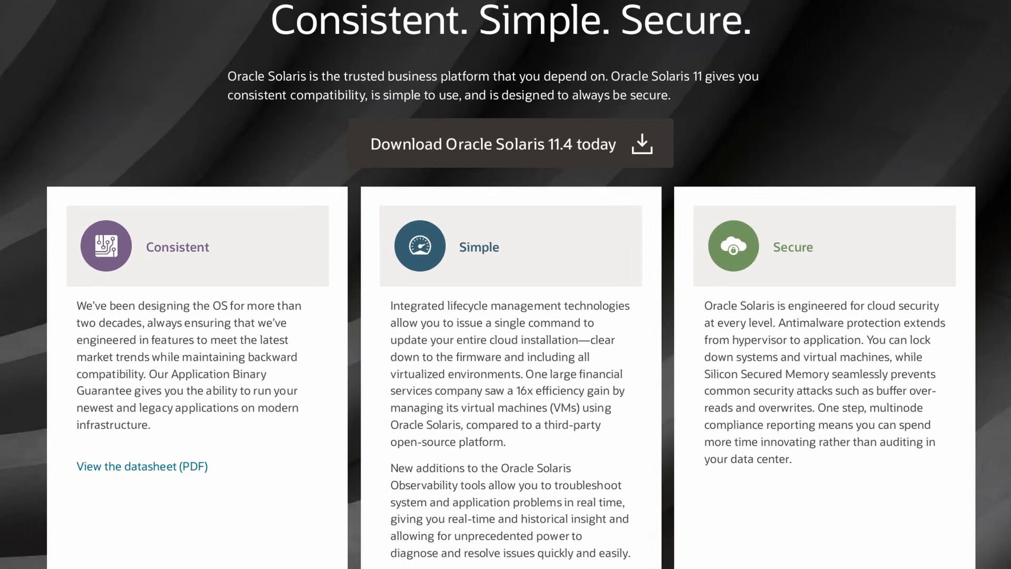
Scroll past the Consistent, Simple, Secure feature cards to the Oracle Solaris 11 section
scroll("down", 3)
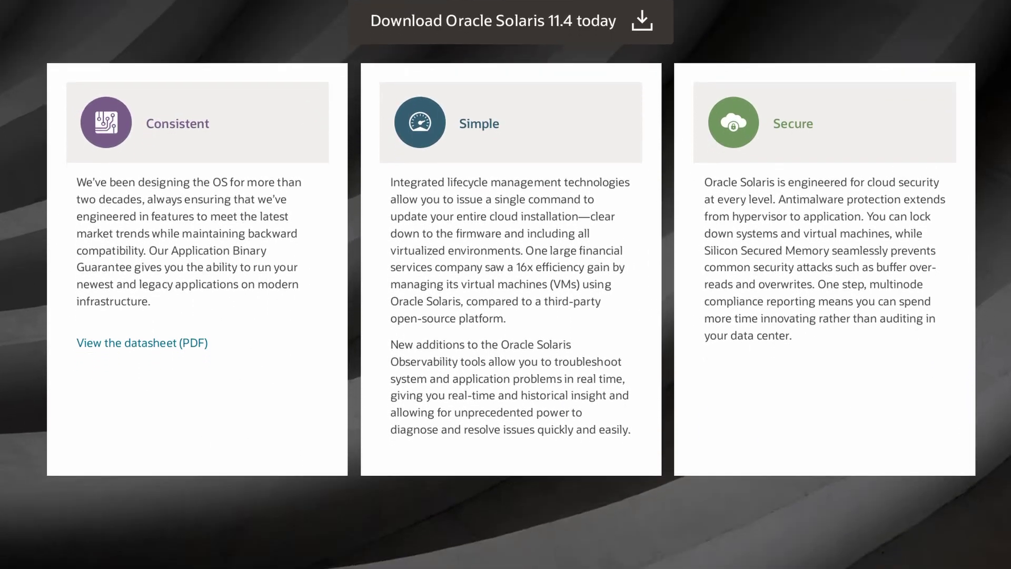
scroll("down", 3)
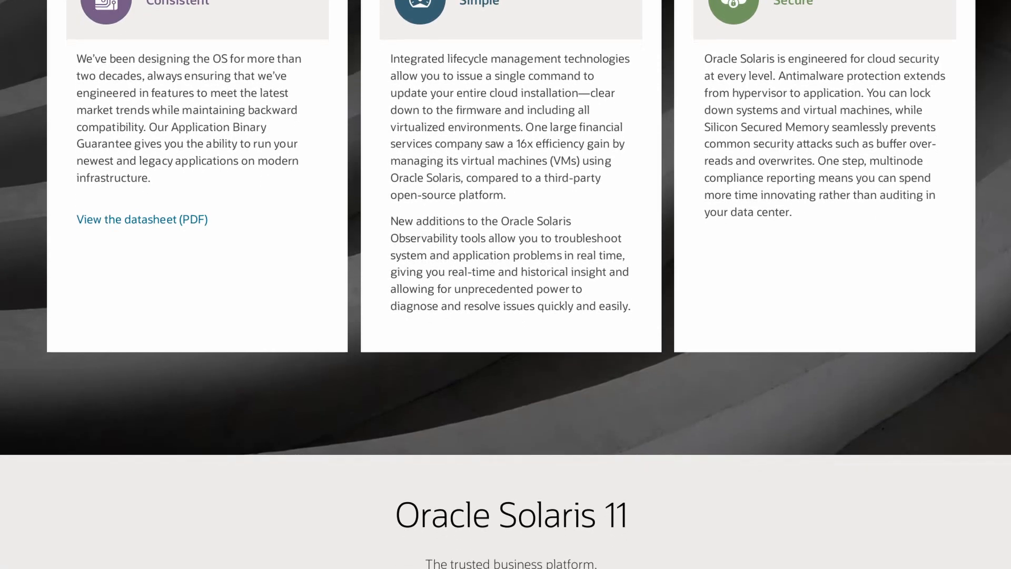
scroll("down", 3)
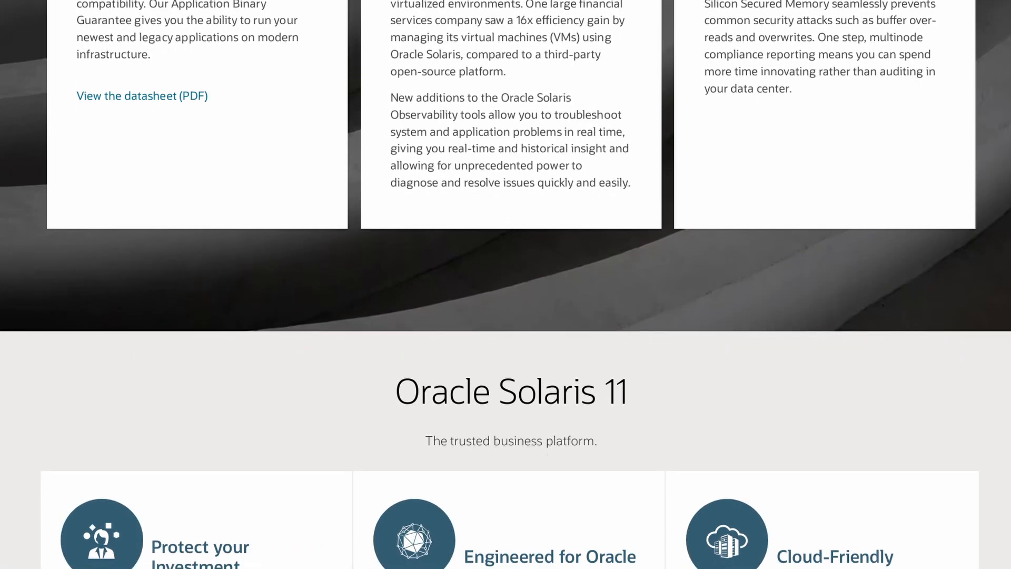
scroll("down", 3)
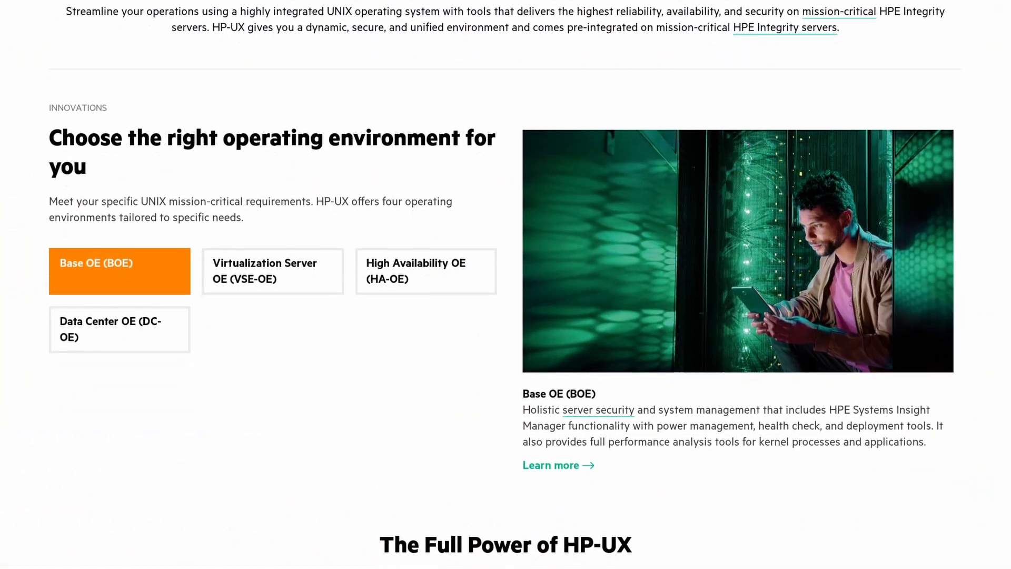
Scroll the HP-UX page from operating environments through Full Power of HP-UX to Integrity Servers
scroll("down", 3)
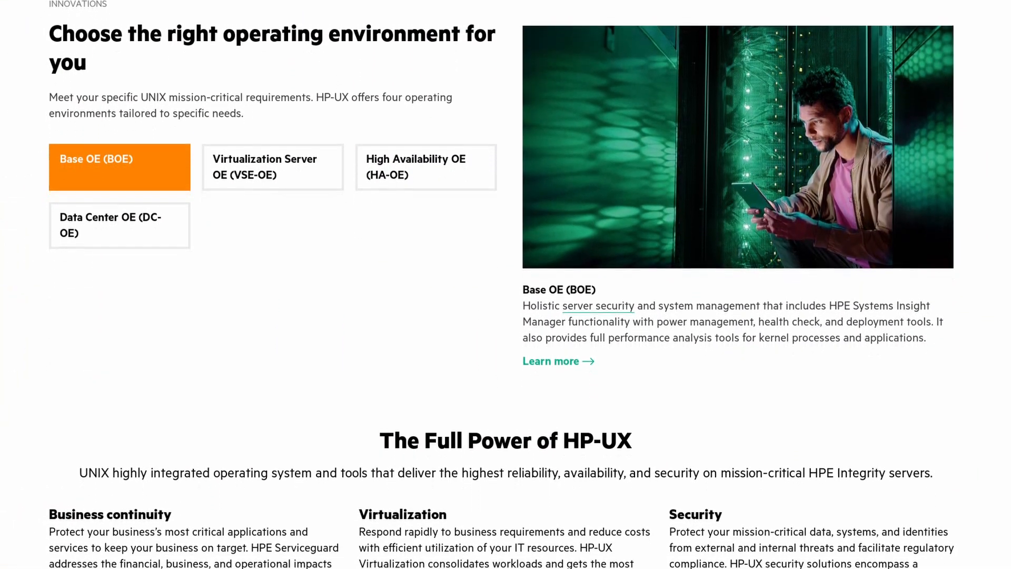
scroll("down", 3)
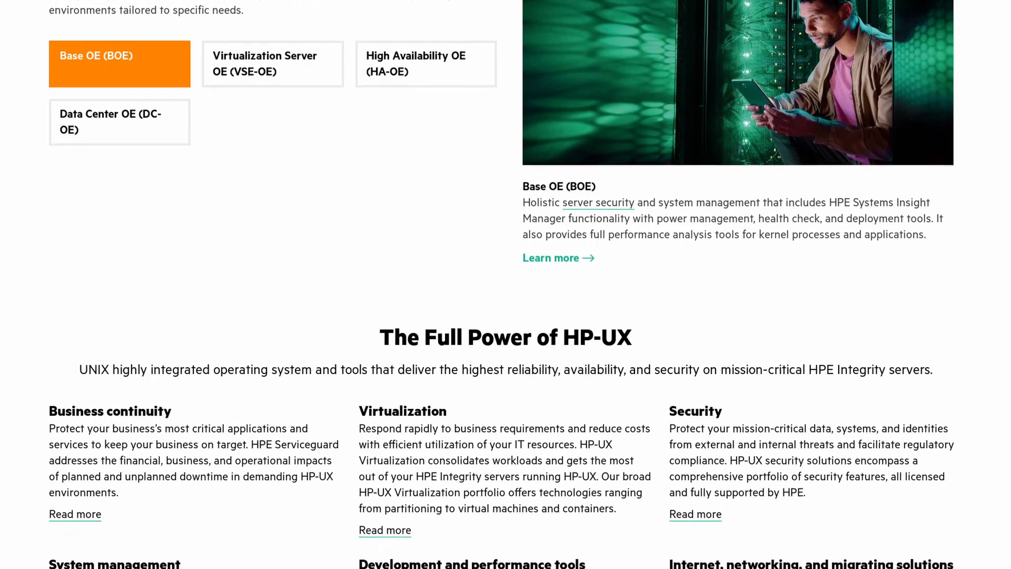
scroll("down", 3)
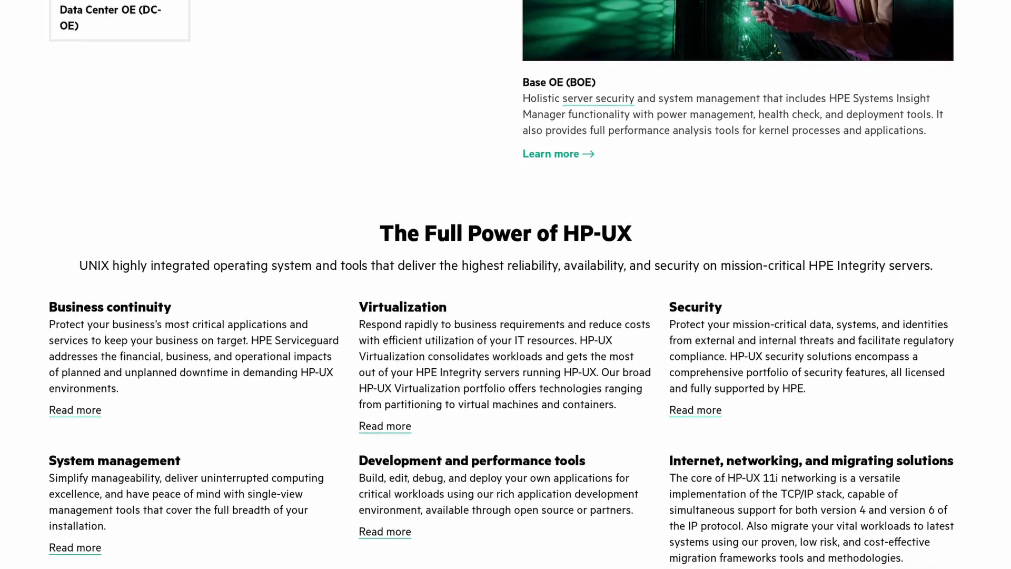
scroll("down", 3)
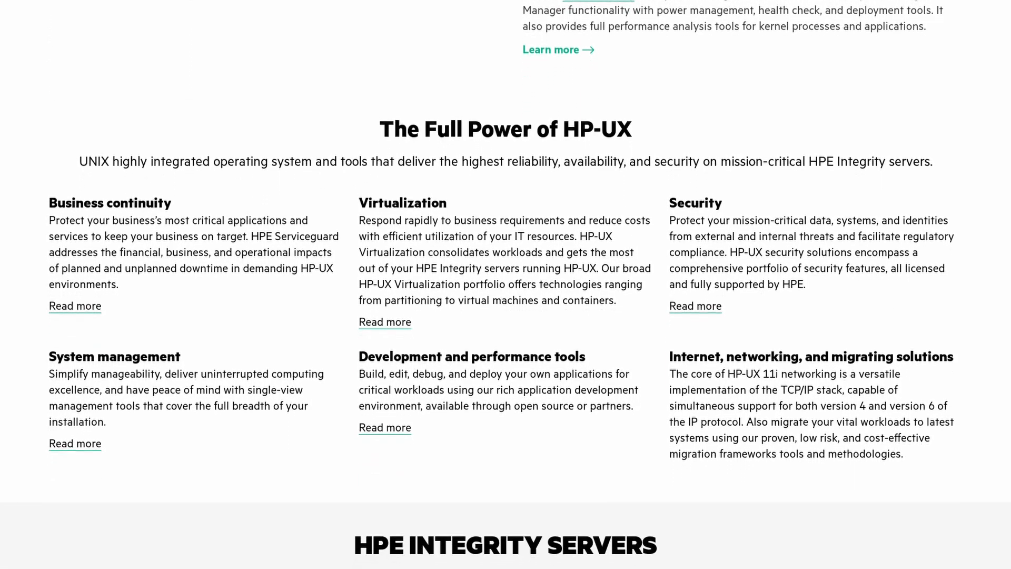
scroll("down", 3)
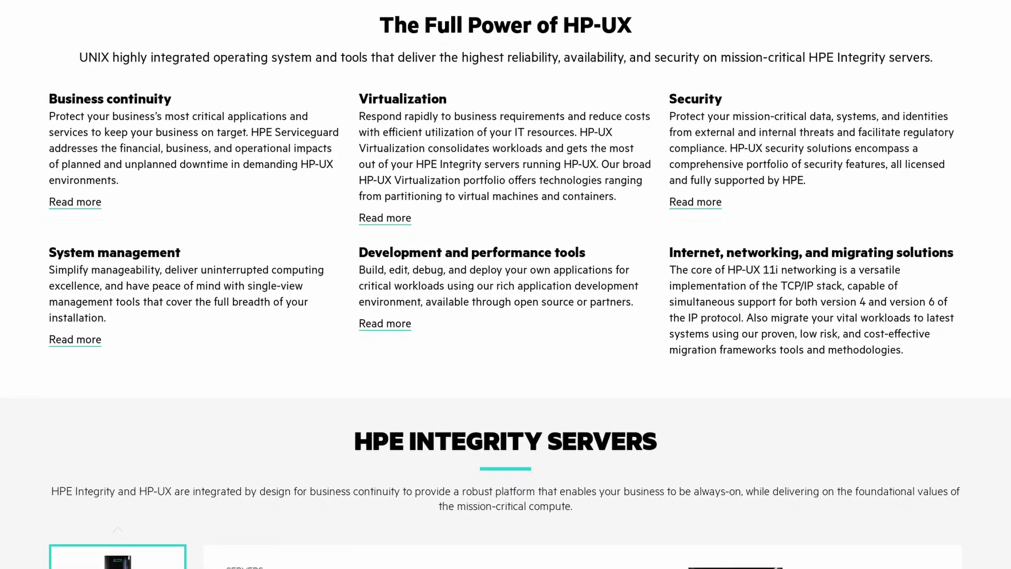
scroll("down", 3)
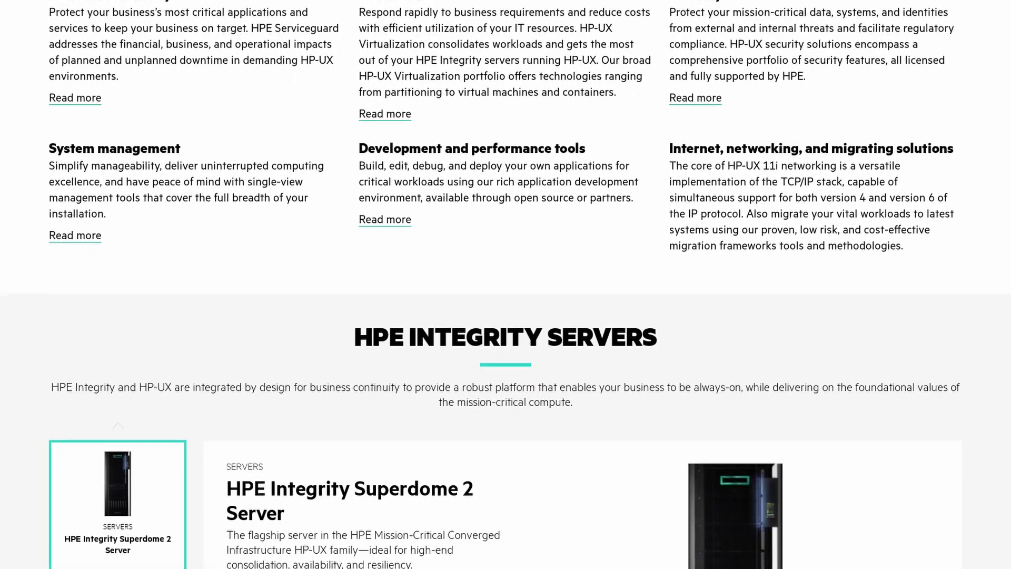
scroll("down", 3)
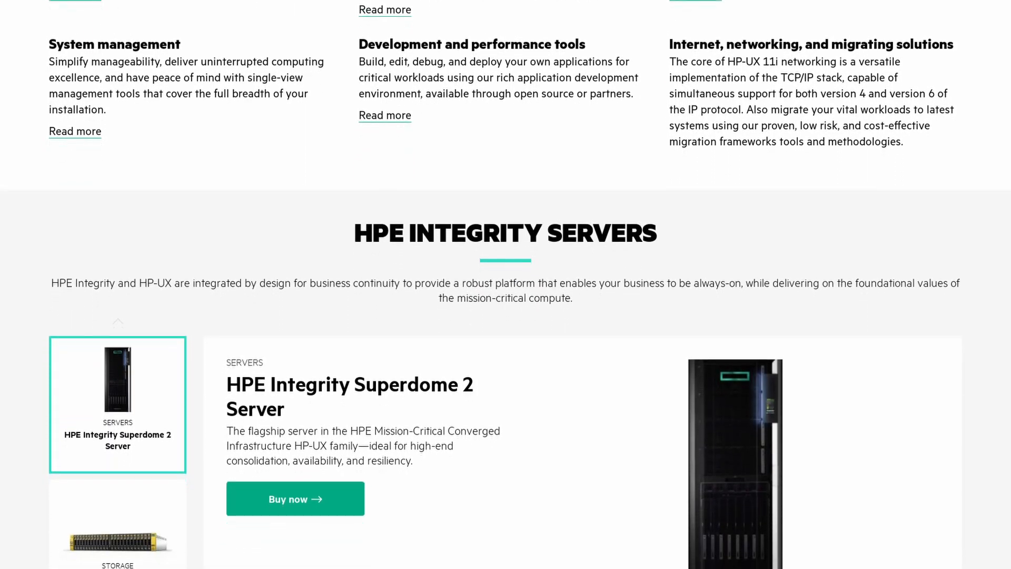
scroll("down", 3)
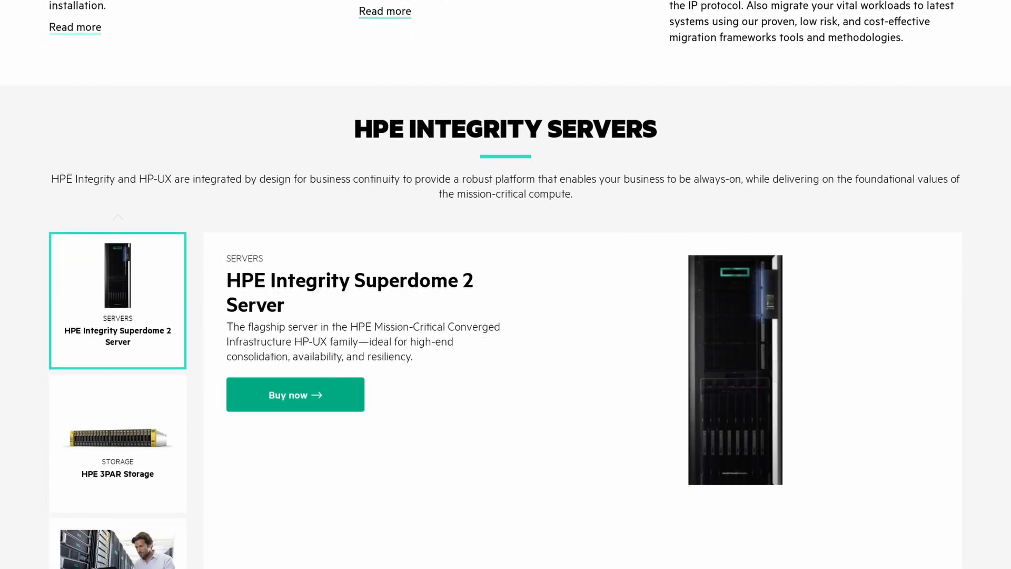
scroll("down", 3)
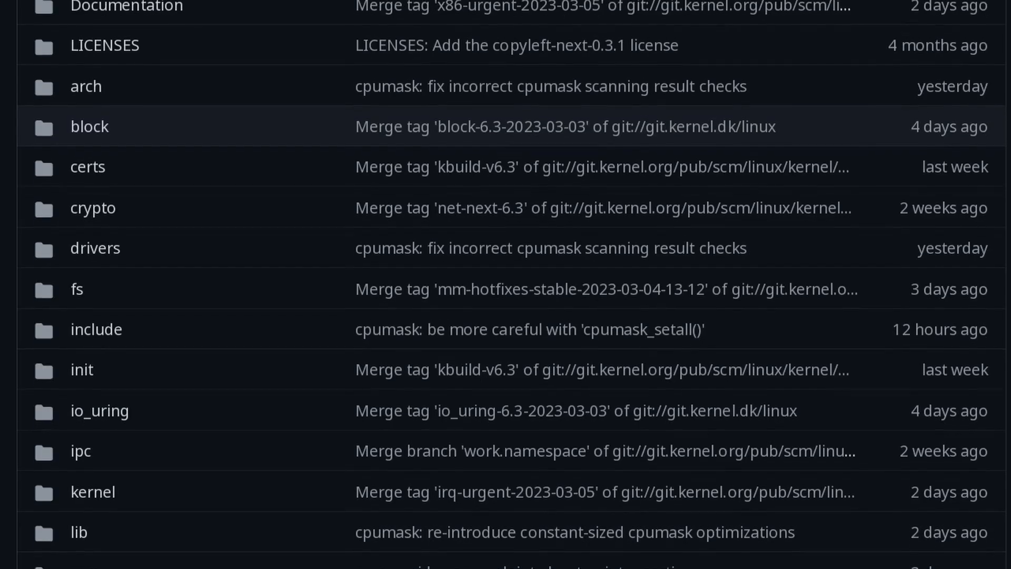
Scroll the Linux kernel repository listing from top-level folders down to the dotfiles
scroll("down", 3)
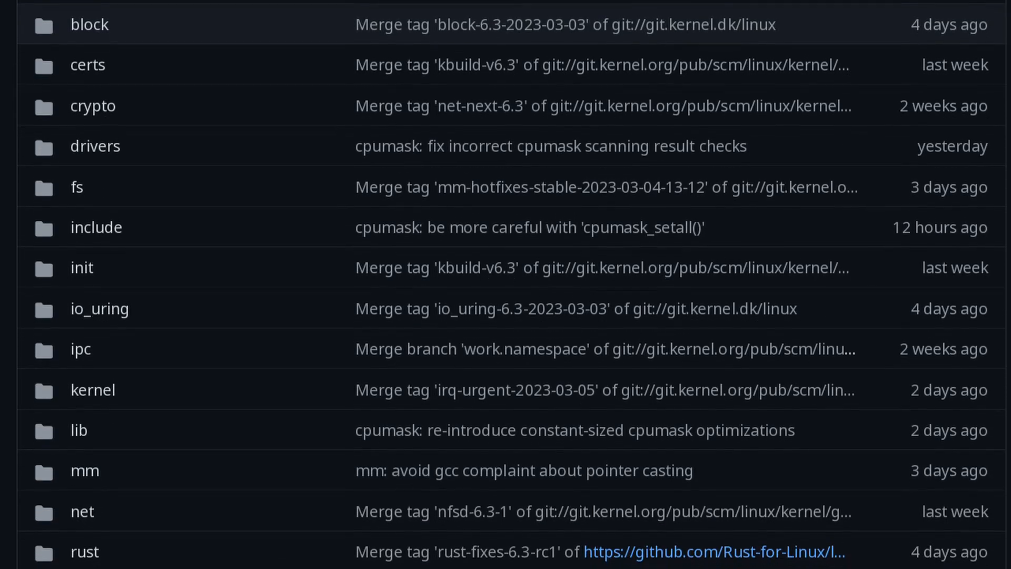
scroll("down", 3)
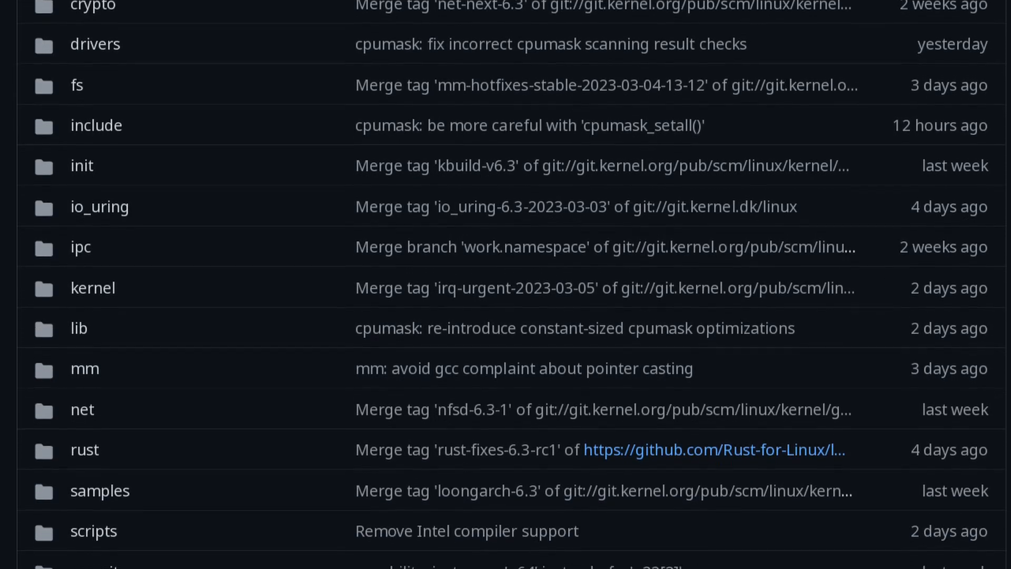
scroll("down", 3)
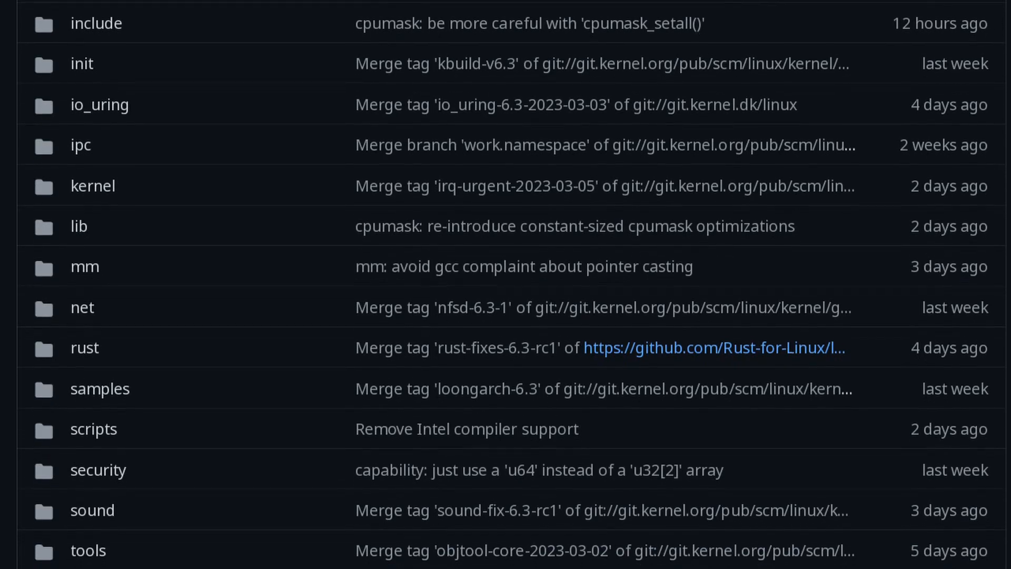
scroll("down", 3)
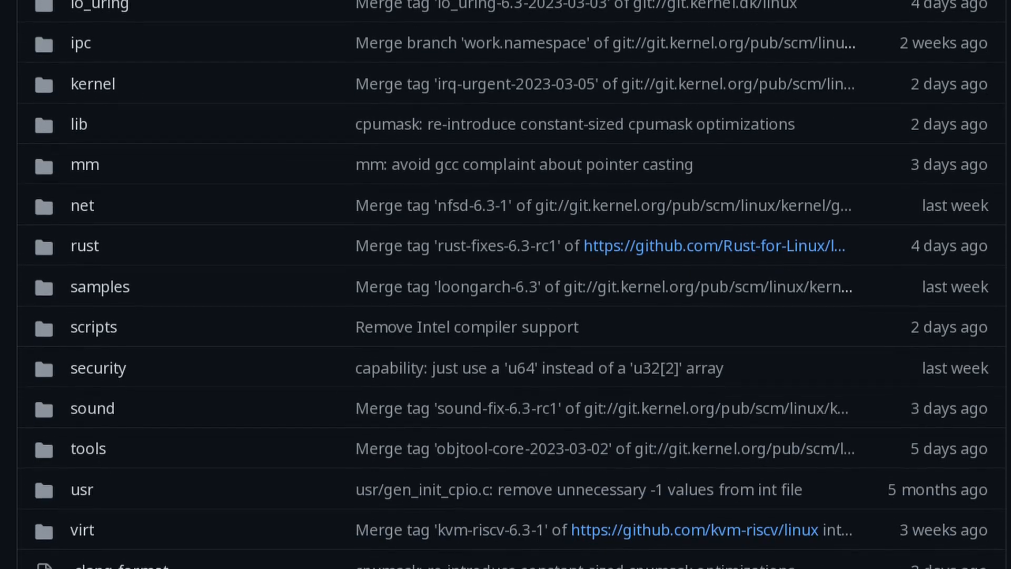
scroll("down", 3)
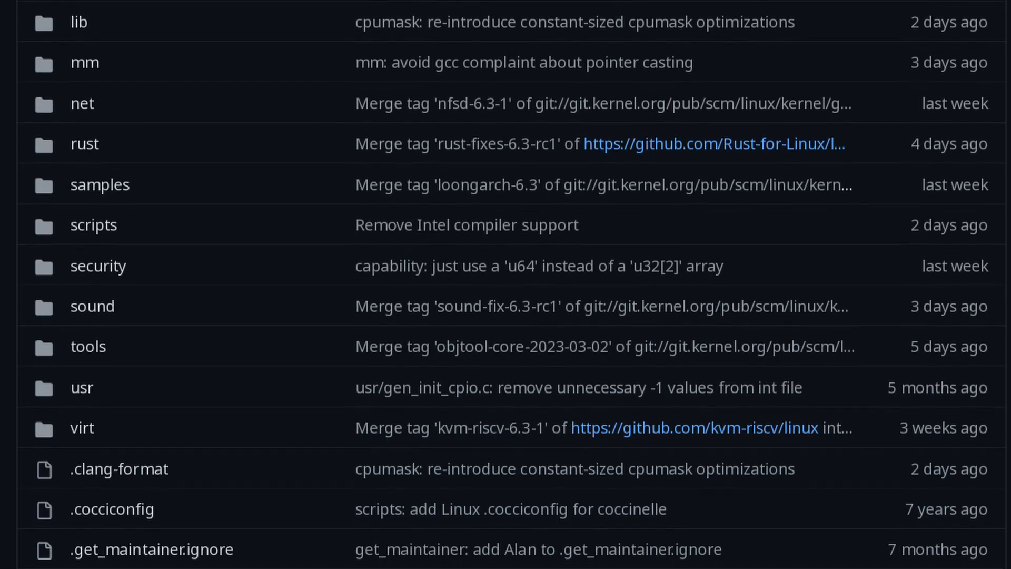
scroll("down", 3)
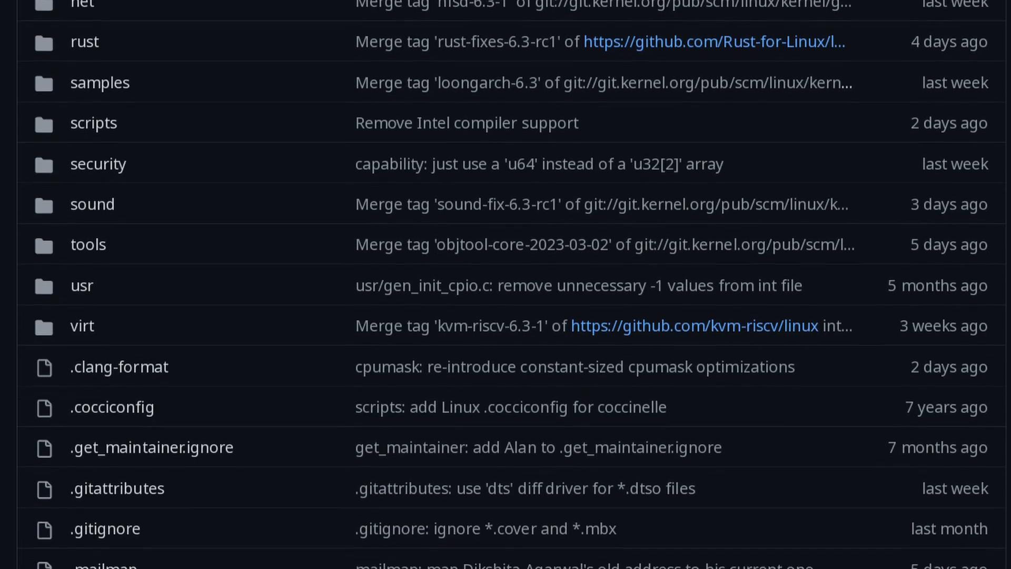
scroll("down", 3)
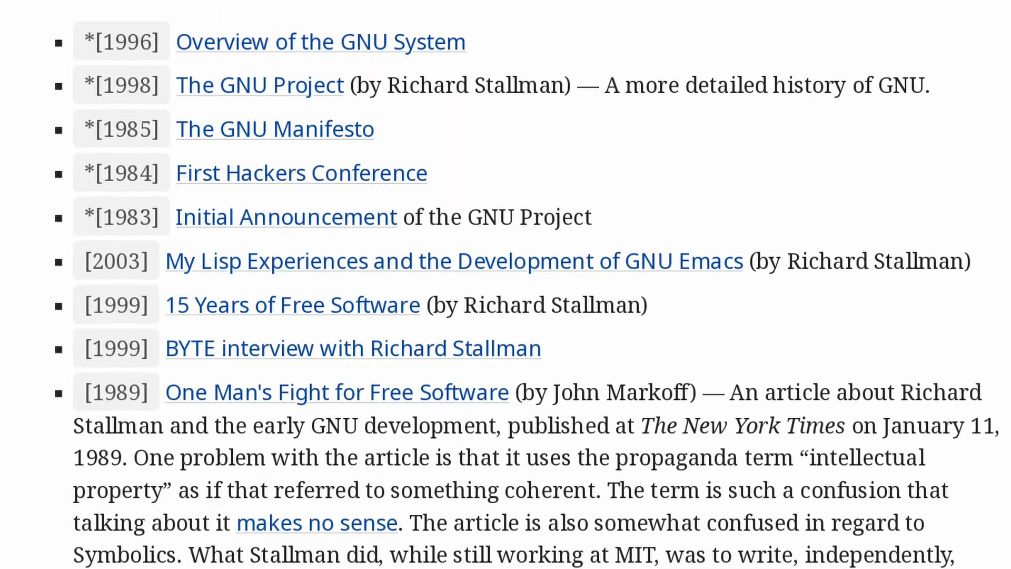
Scroll the GNU history reading list from Overview of the GNU System to the New York Times article
scroll("down", 3)
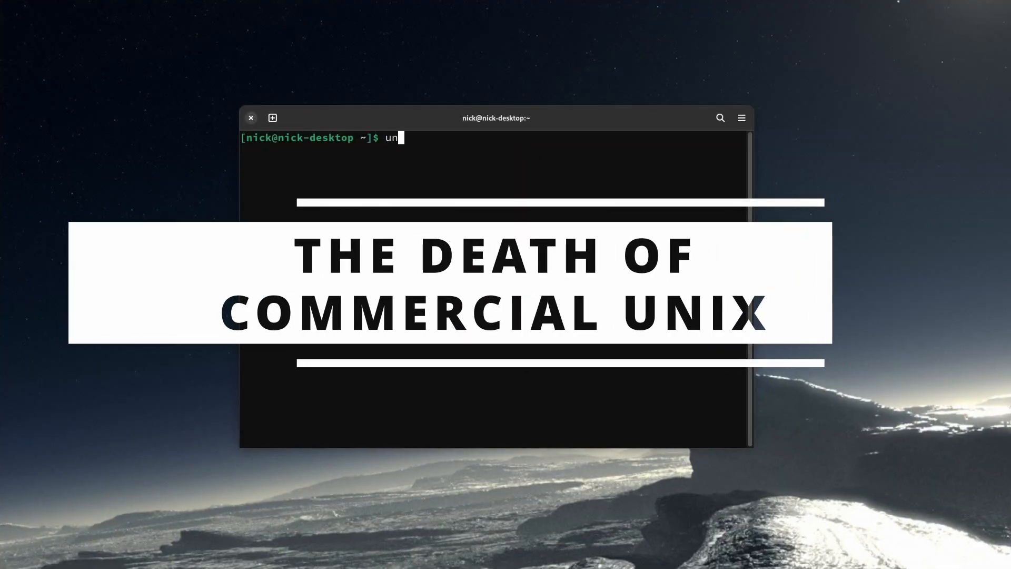
Run uname -a to print the Linux kernel version and GNU/Linux system details
key("Return")
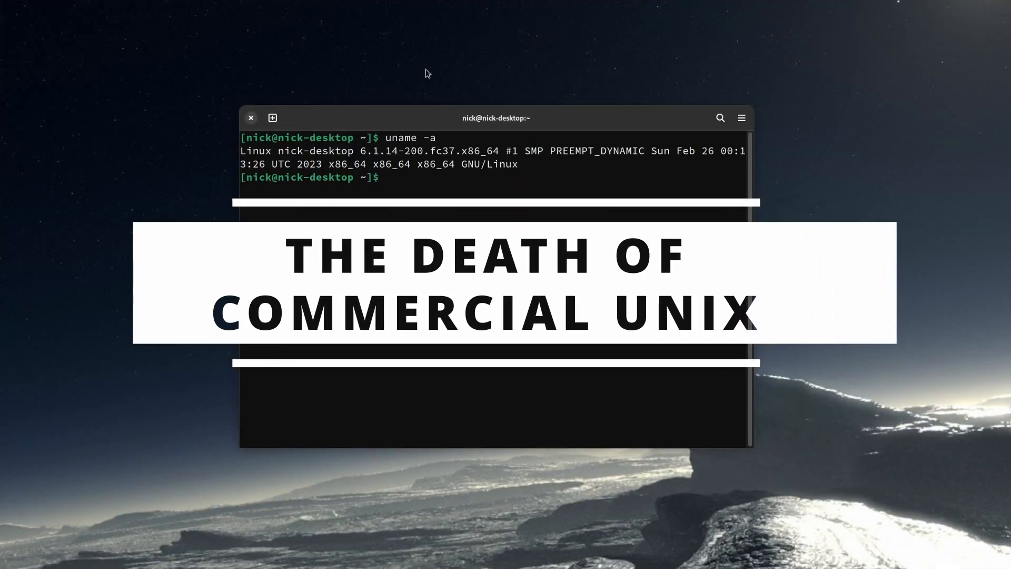